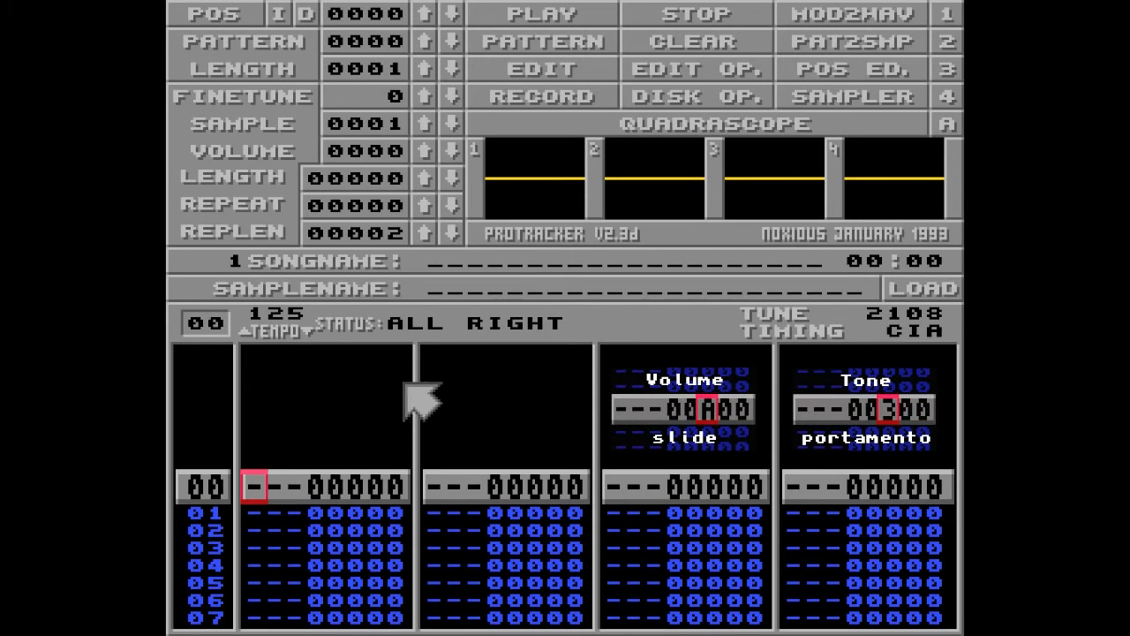
Load the SINECZ sample via Disk Op. and enter 300 tone-portamento commands down track 3
left_click(707, 96)
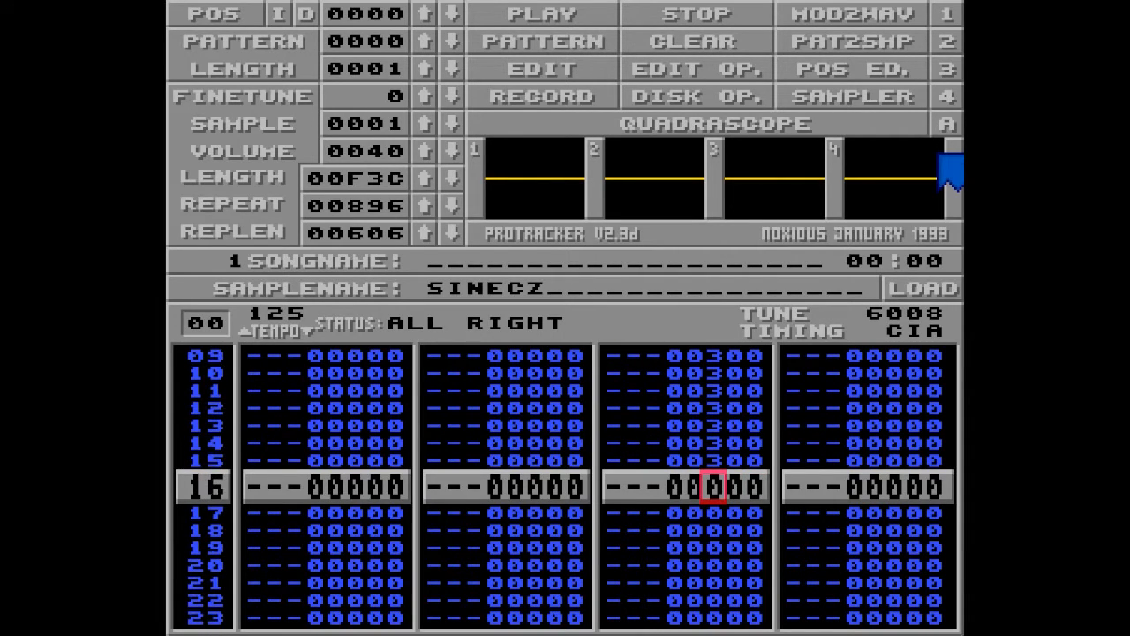
left_click(541, 14)
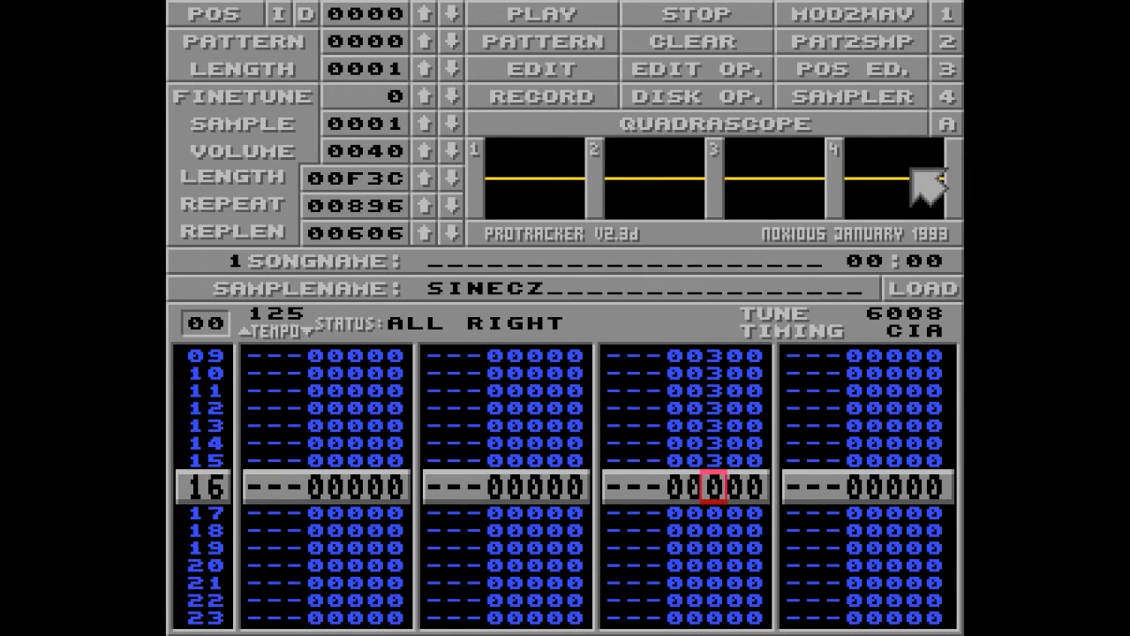
mouse_move(477, 460)
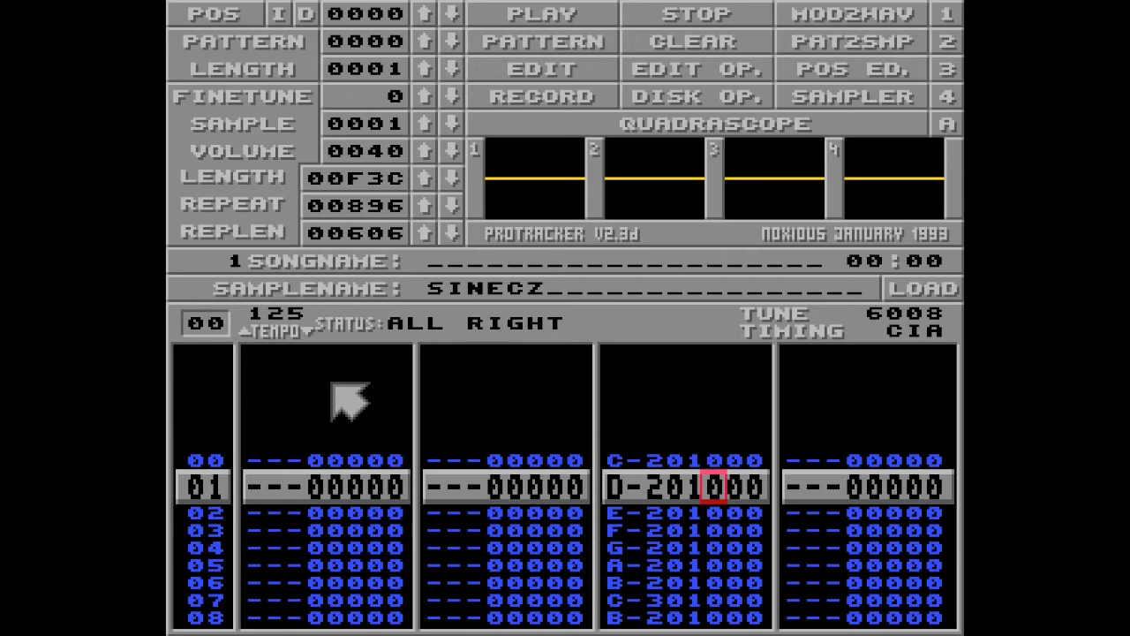
Enter the rising sample-01 scale C-2 through C-3 down track 3's note column
type("13")
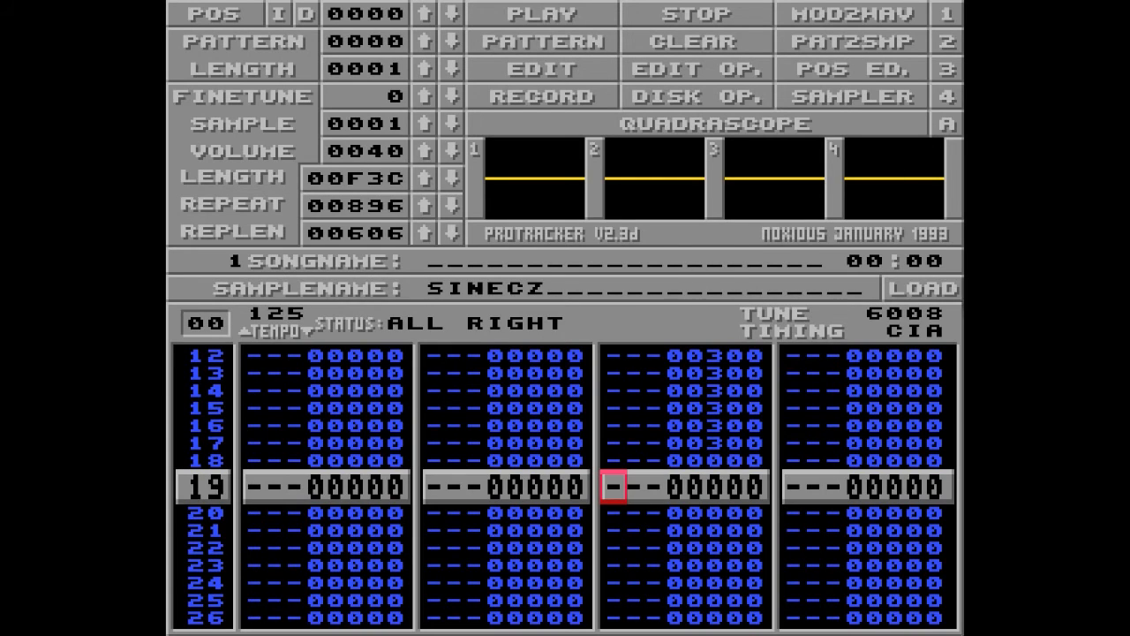
mouse_move(451, 304)
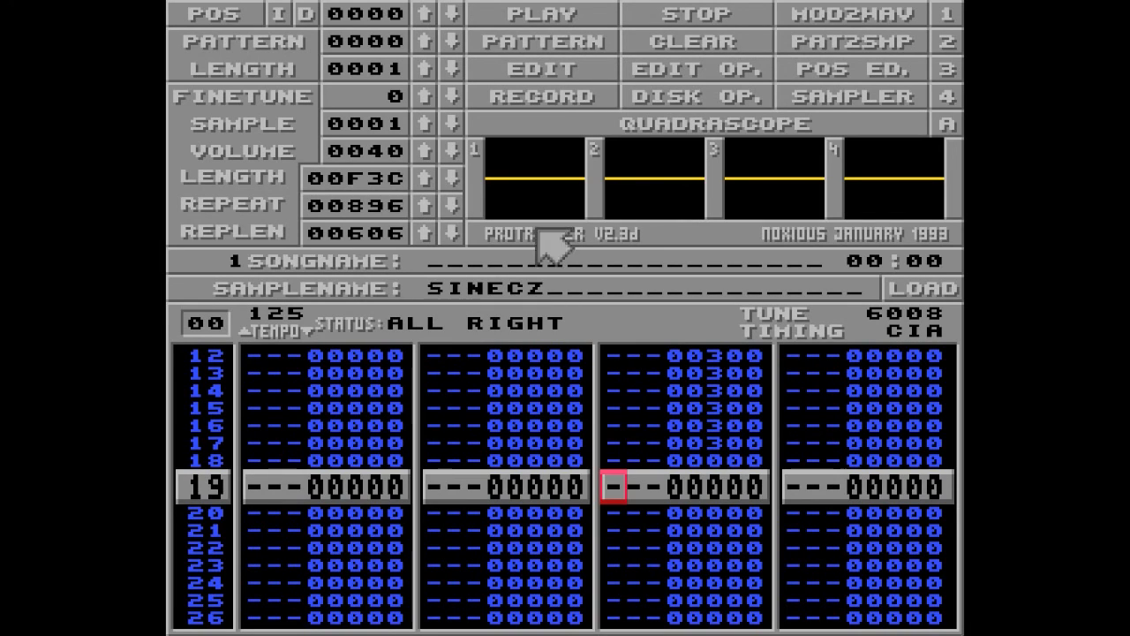
mouse_move(601, 424)
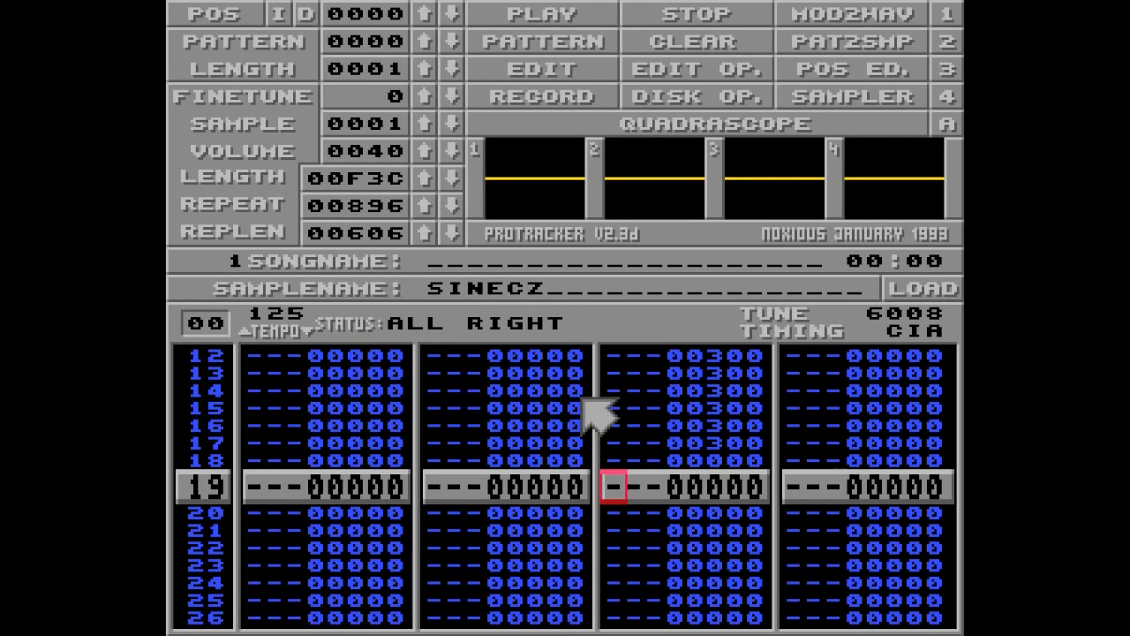